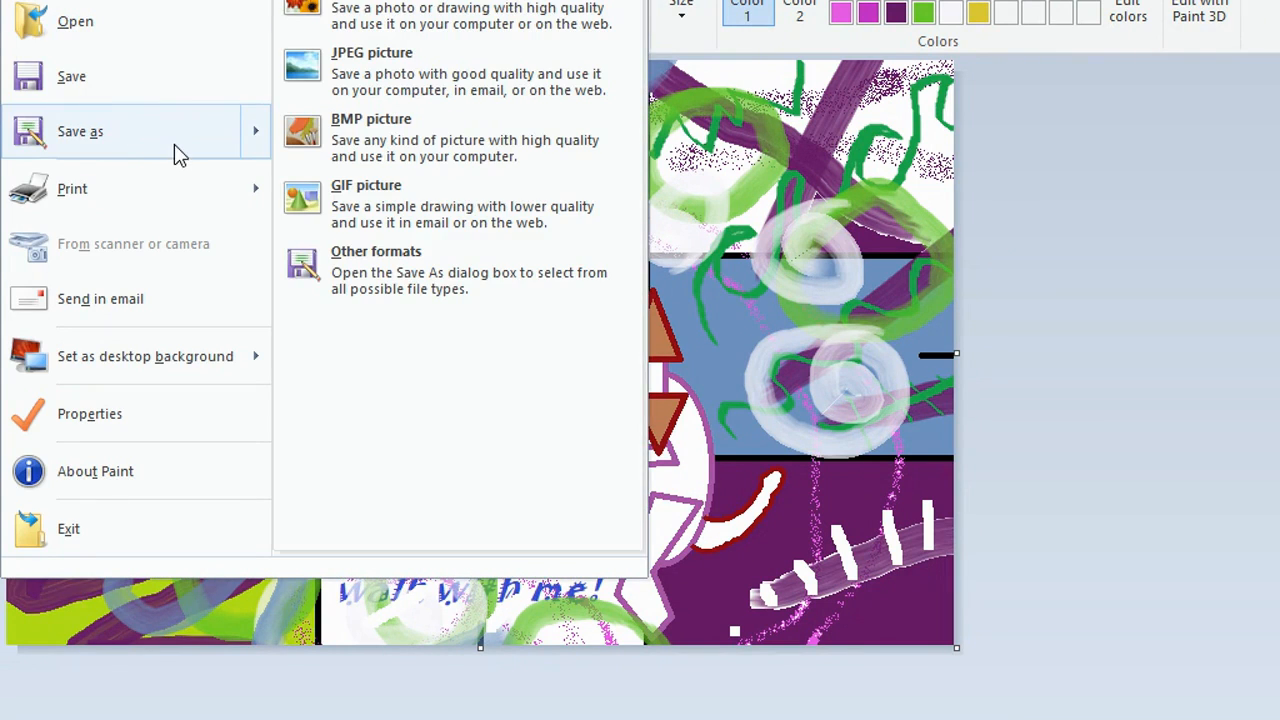
mouse_move(164, 146)
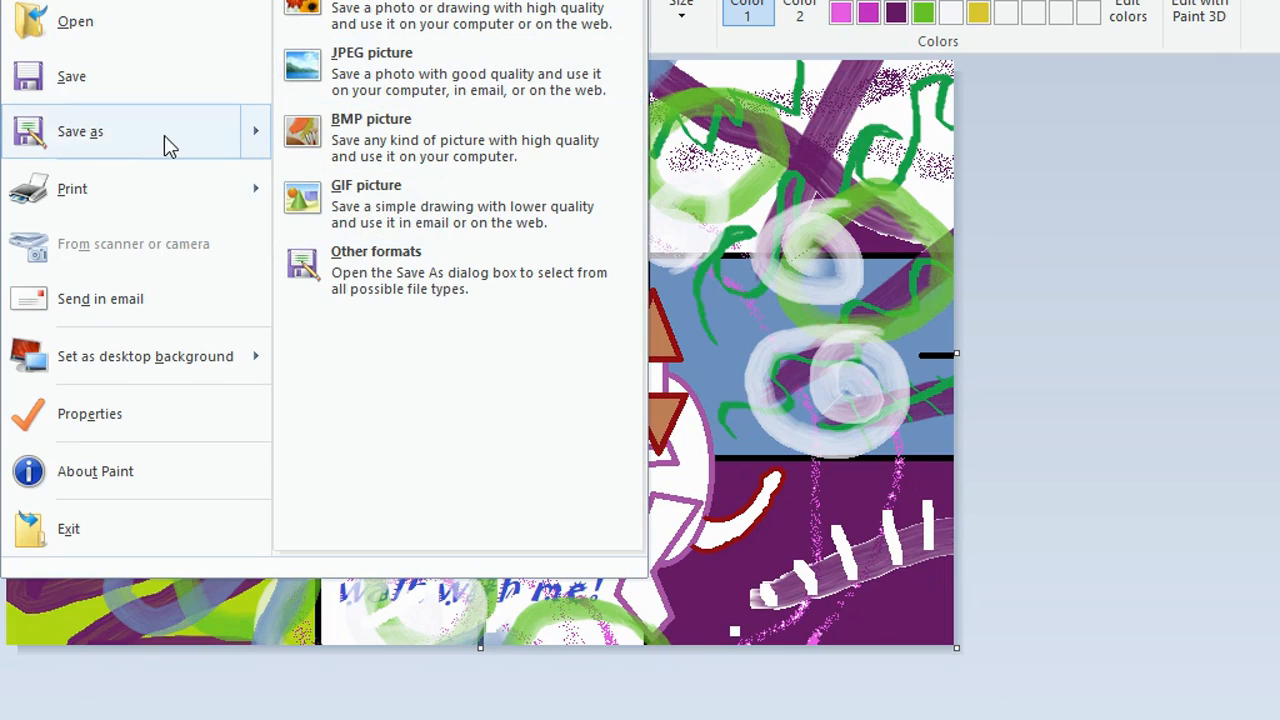
mouse_move(157, 147)
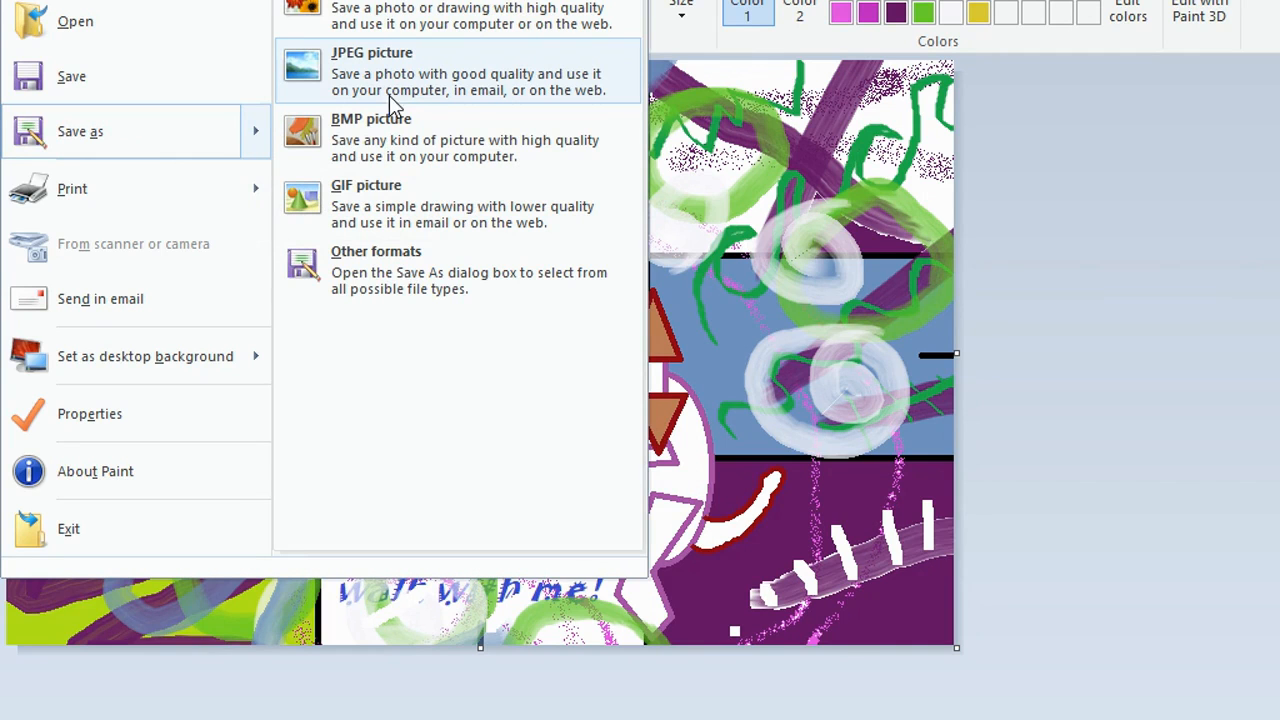
mouse_move(393, 91)
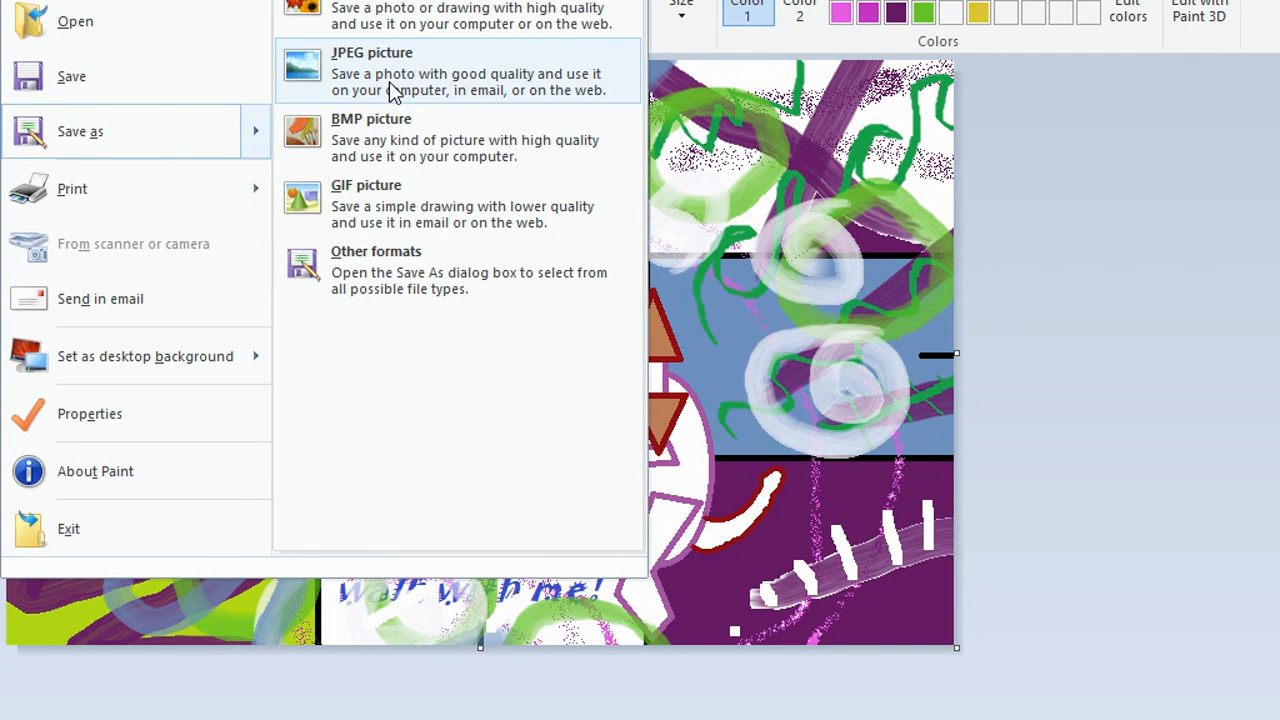
- Save the painting as a JPEG, choosing Documents as the save location
click(375, 65)
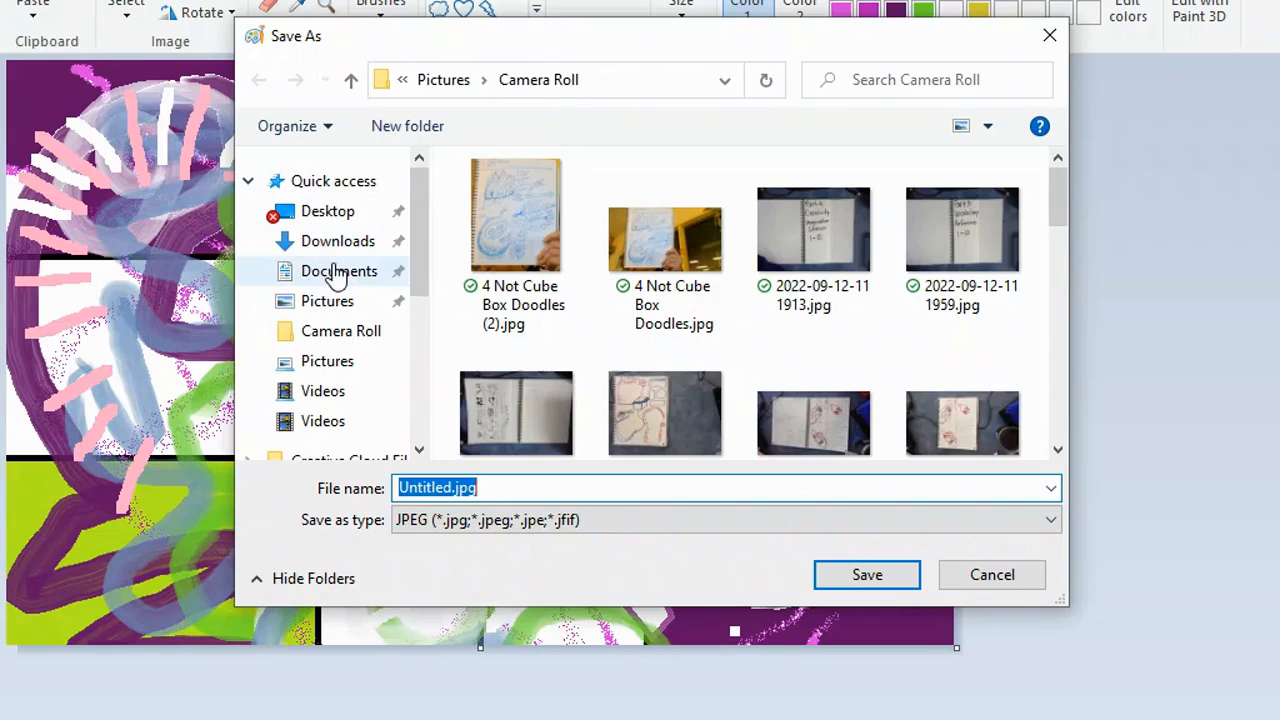
click(337, 241)
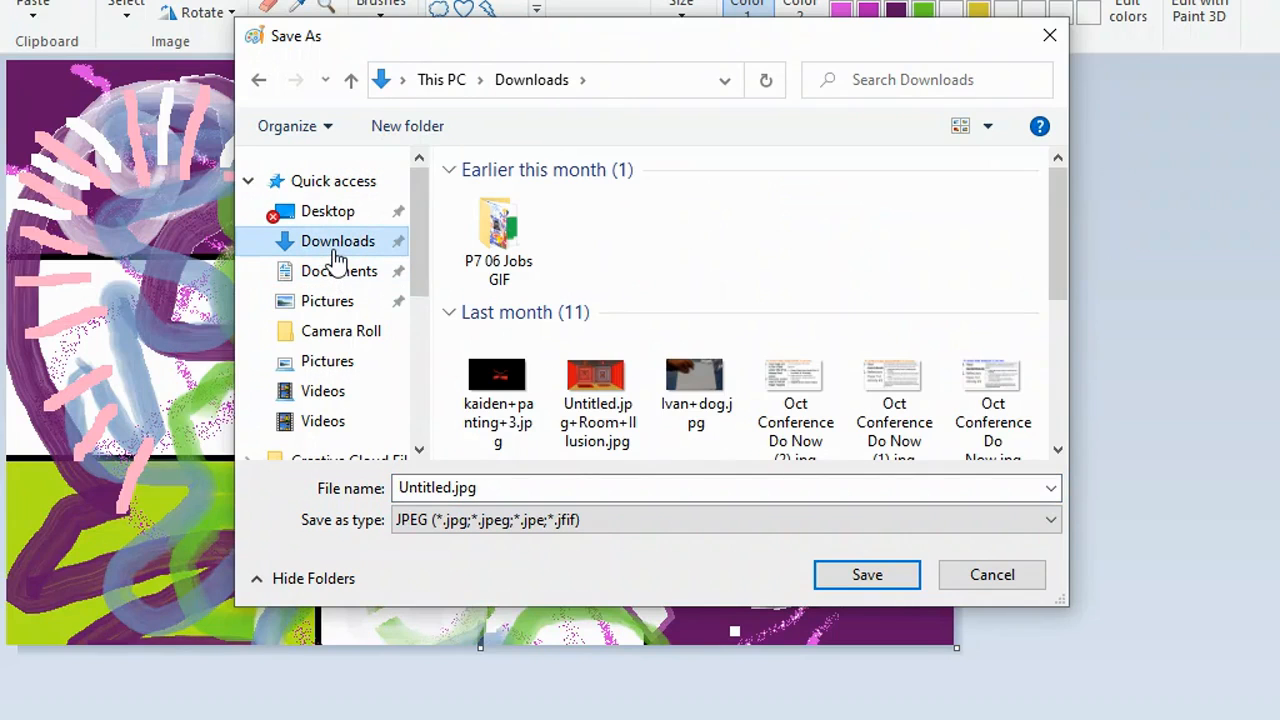
click(338, 270)
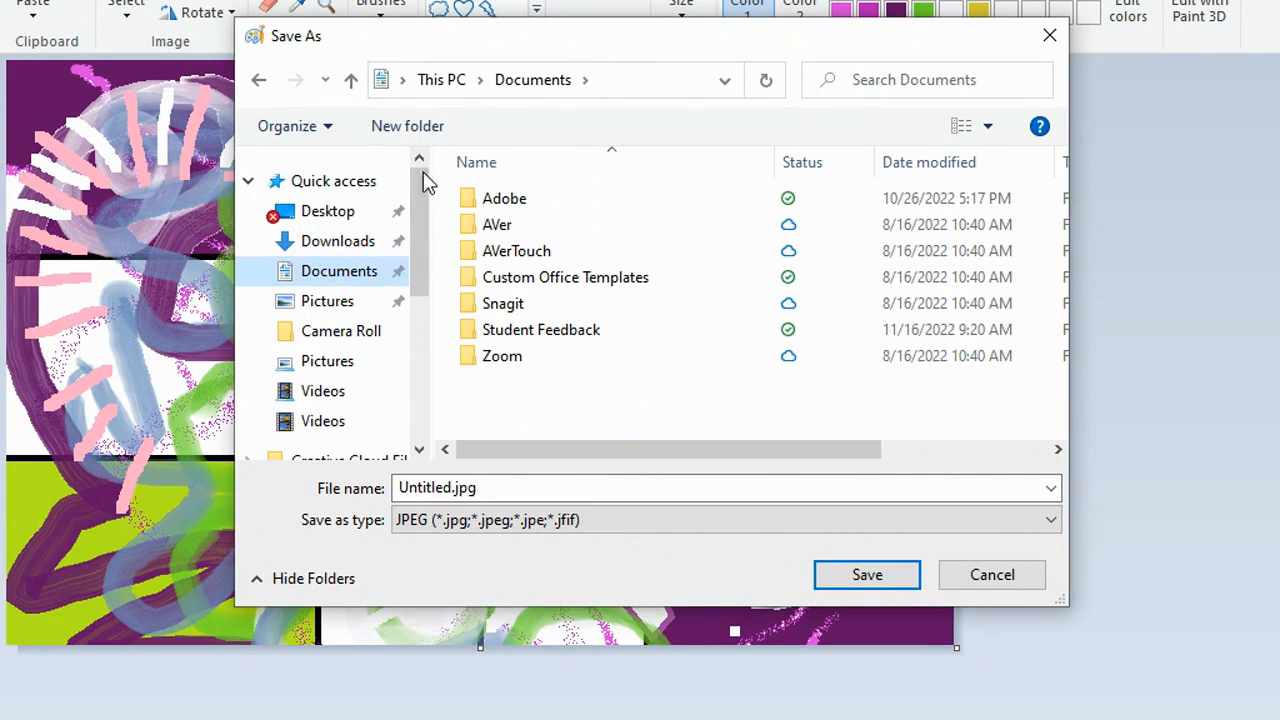
- Make a 'Computers in Art Fall 2022' folder in Documents
click(406, 125)
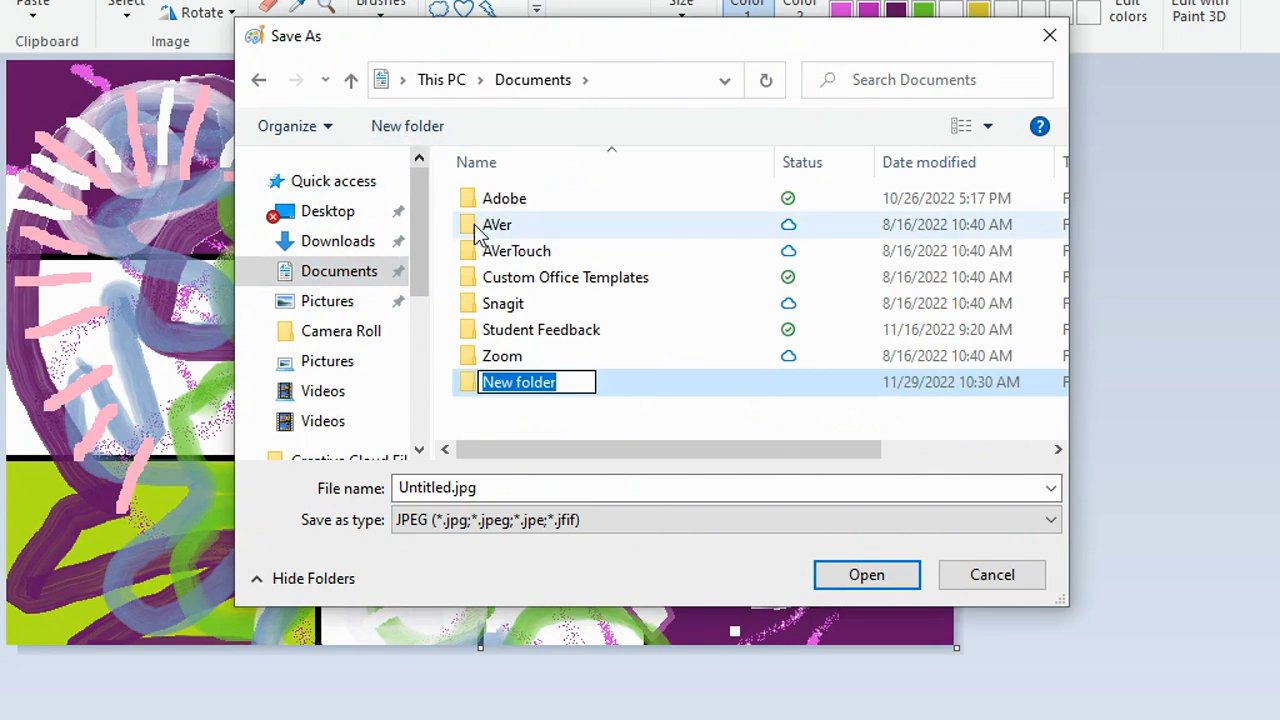
text(Computers in Art Fall)
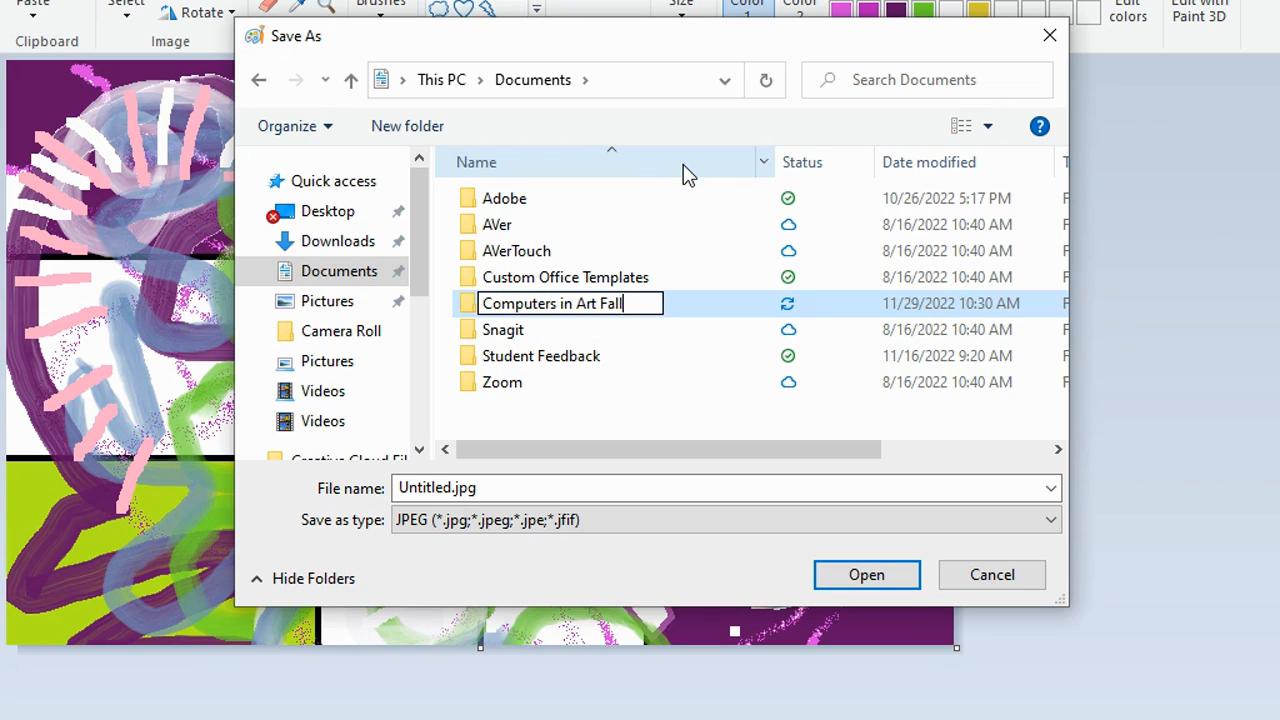
text(2022)
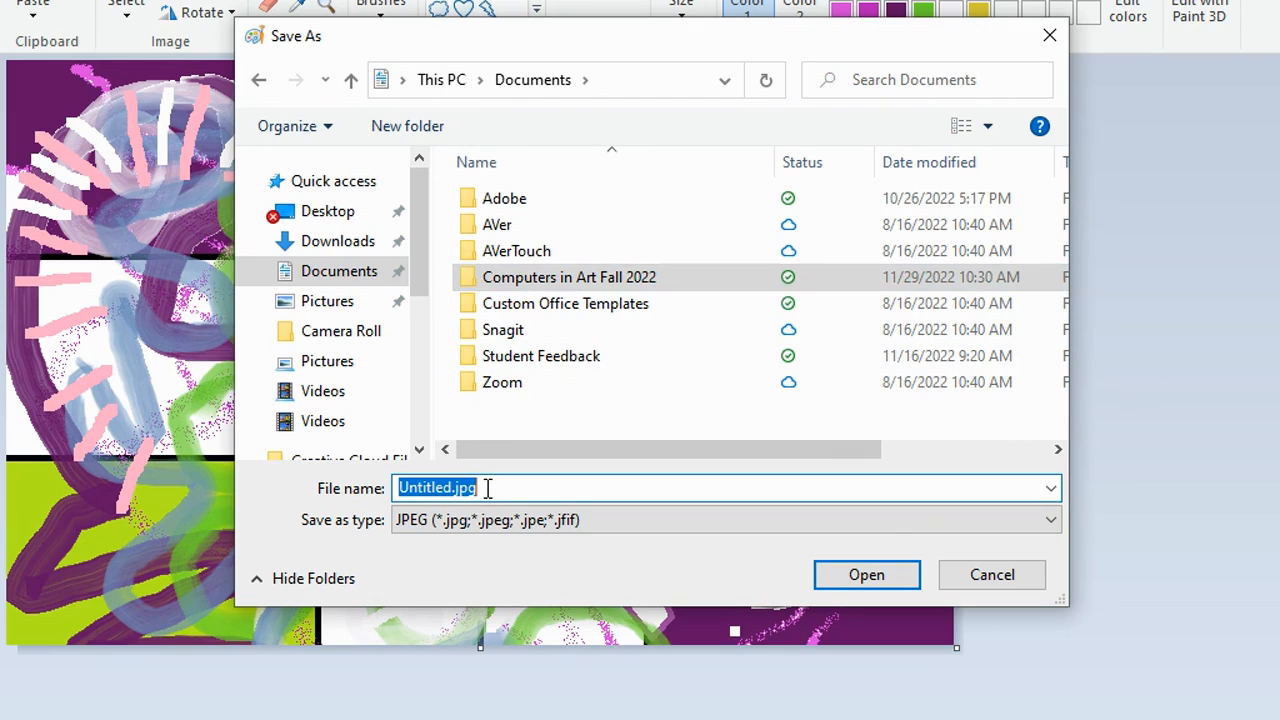
- Enter the new folder and name the file 'Schickel Painting Rule of Thirds'
double_click(568, 277)
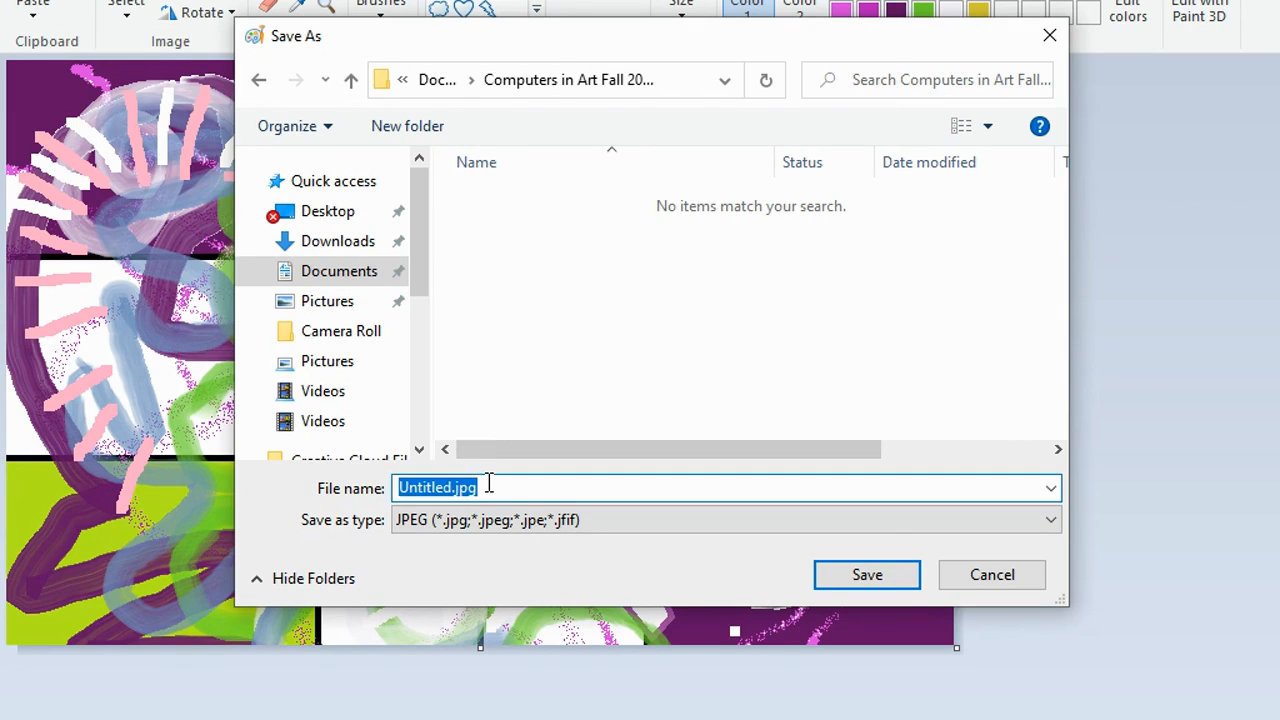
text(Schickel)
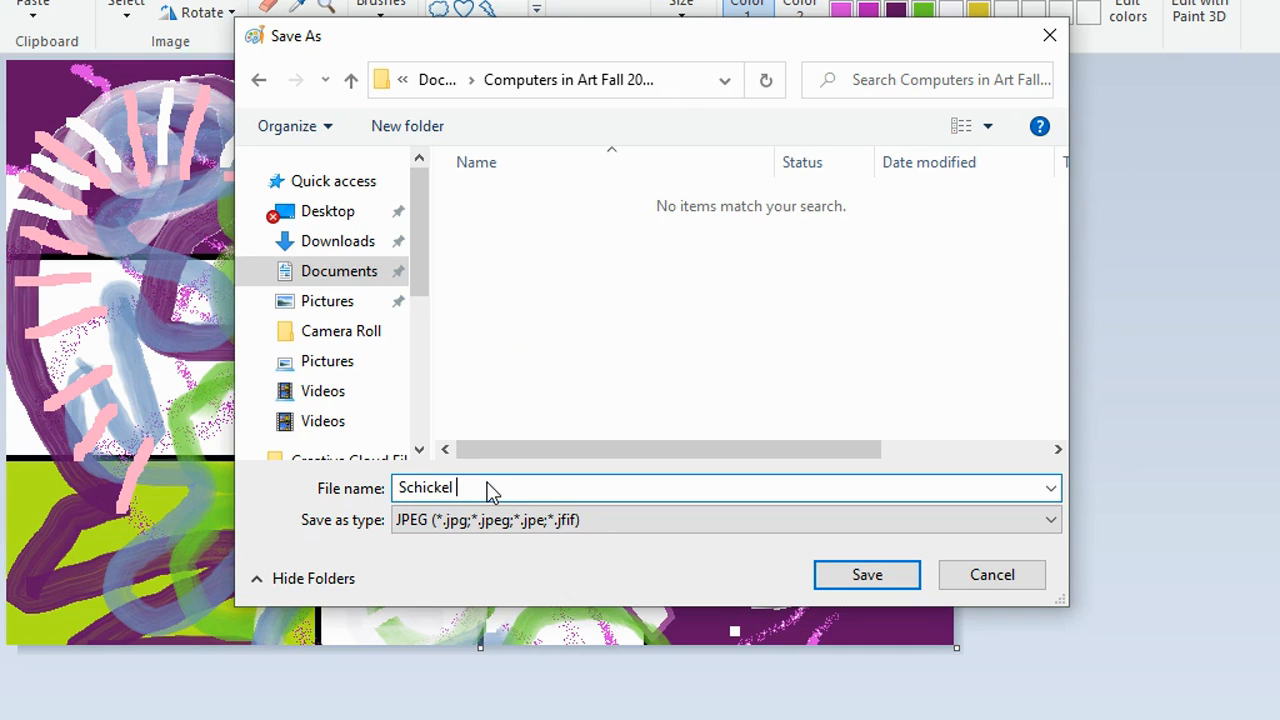
text(Rule of Thir)
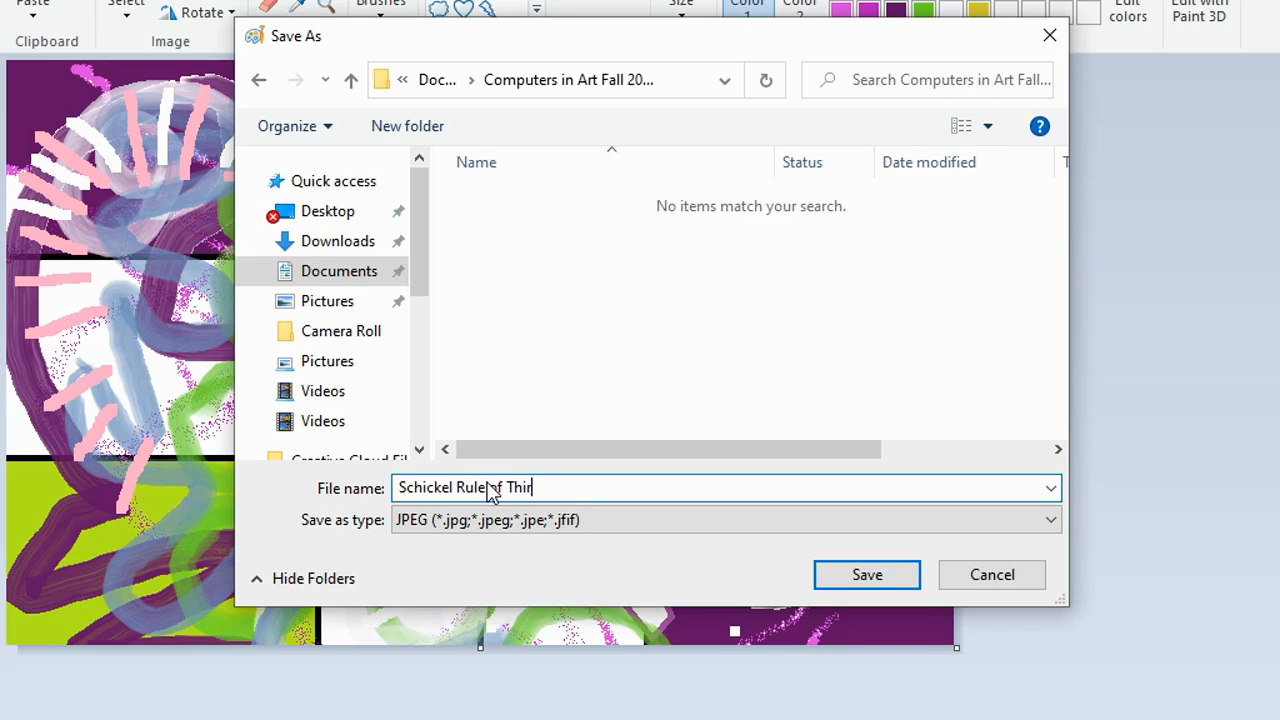
text(ds a)
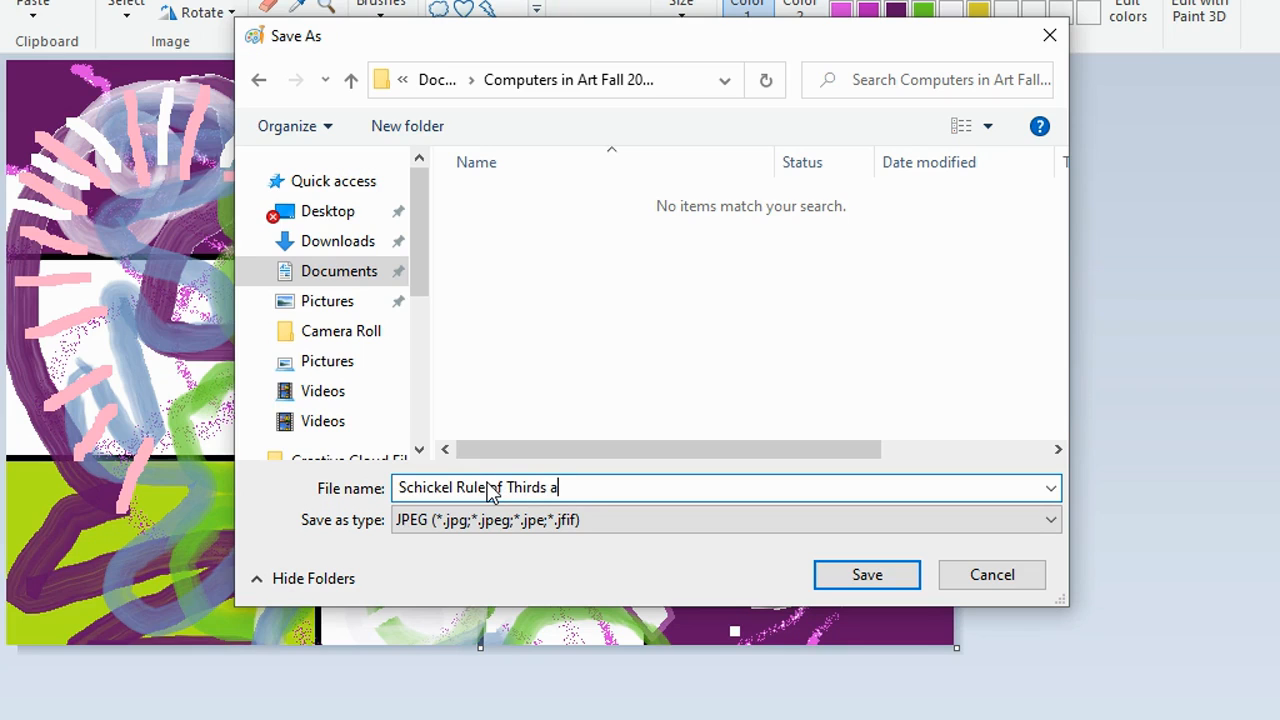
text(Painting)
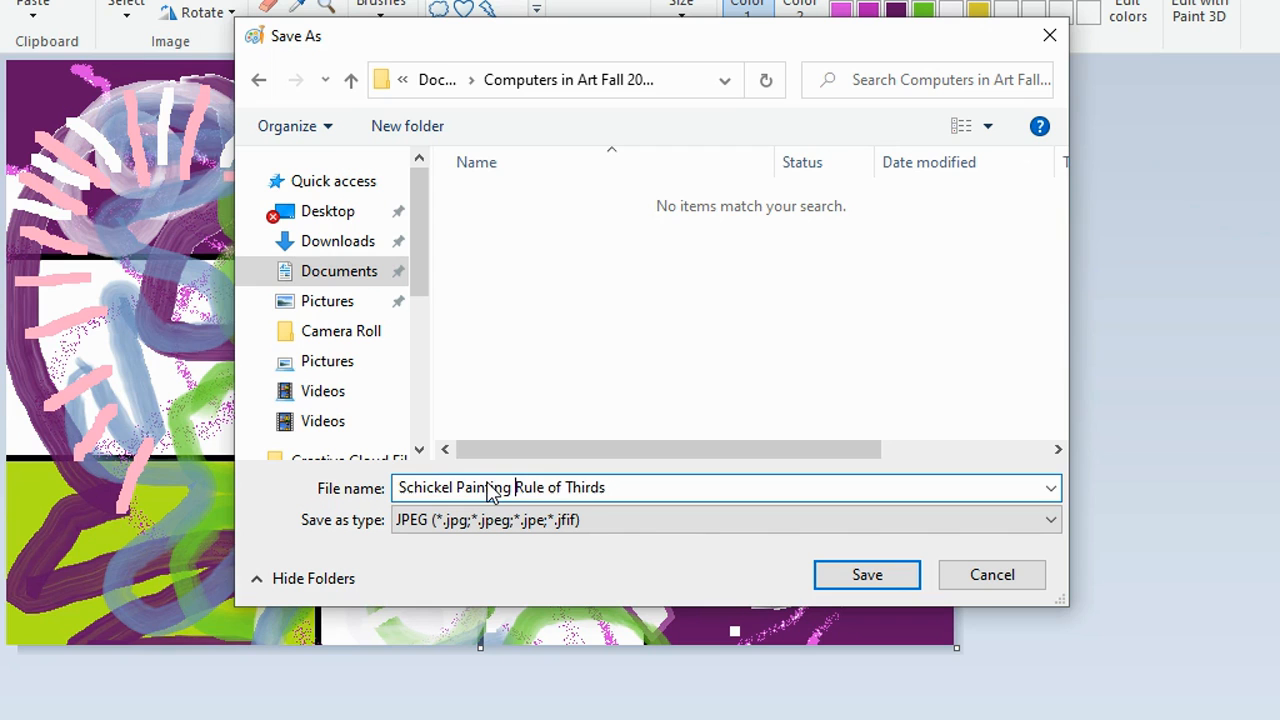
click(617, 488)
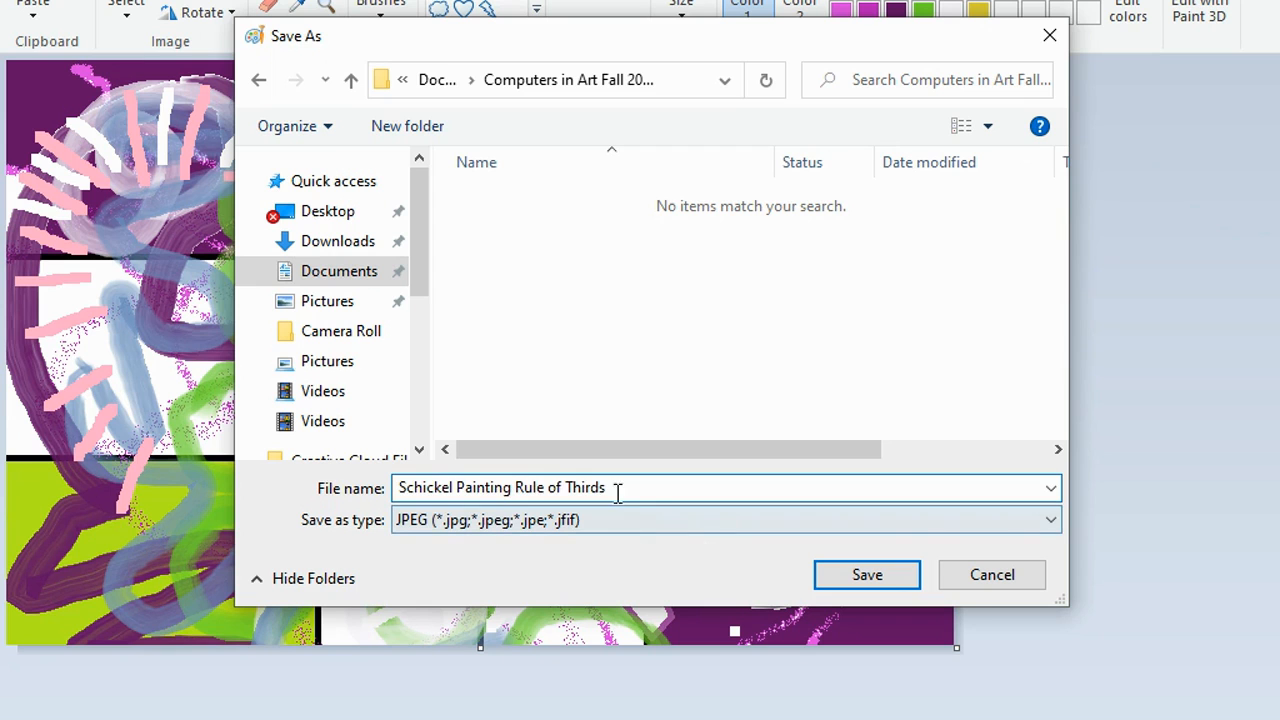